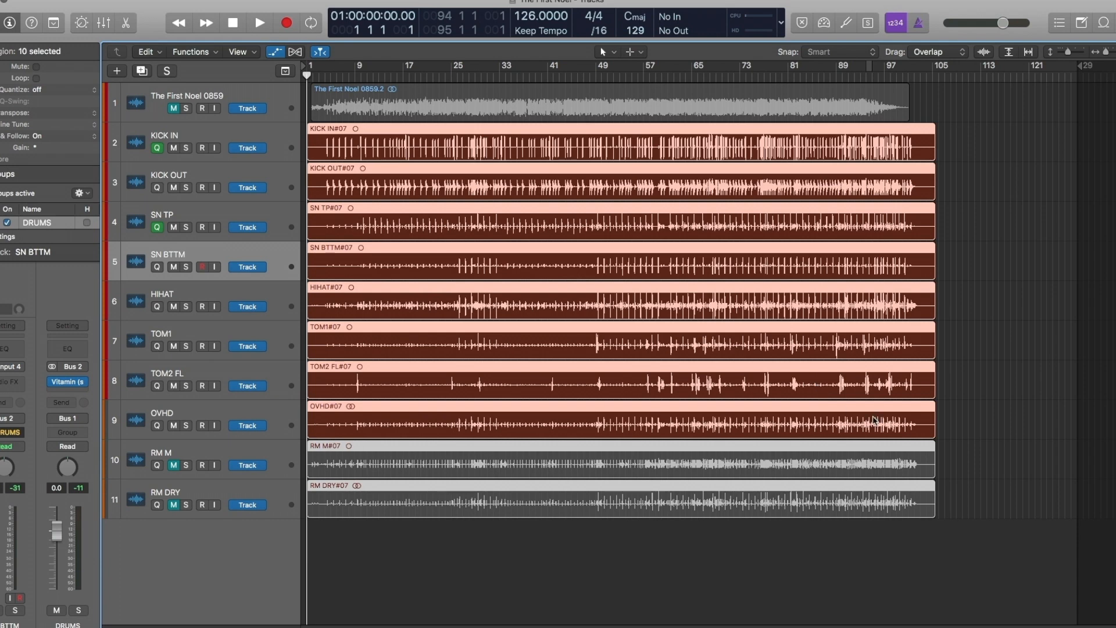
Start playback of the multitrack drum session from the control bar
{"action": "left_click", "coordinate": [260, 22]}
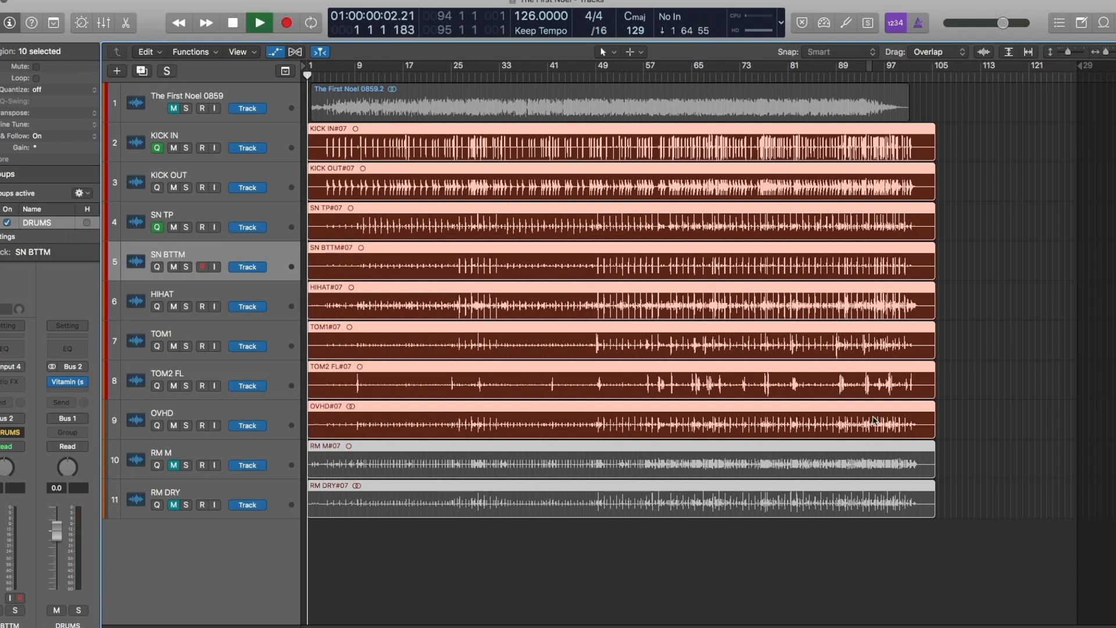
{"action": "left_click", "coordinate": [259, 22]}
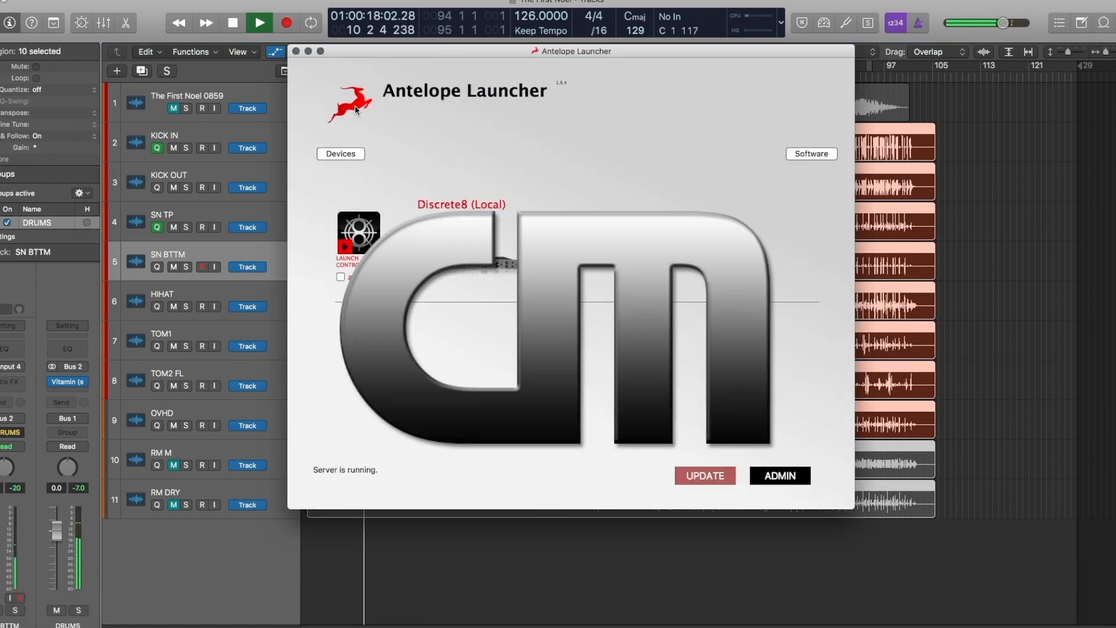
Check the Discrete8 server status in Antelope Launcher and return to Logic
{"action": "left_click", "coordinate": [293, 50]}
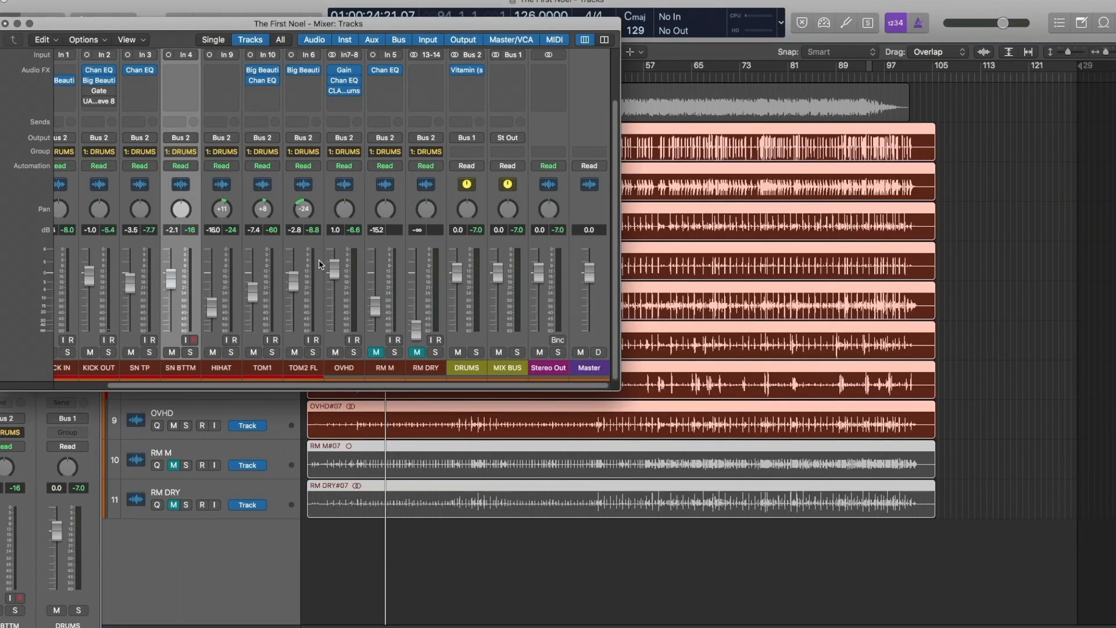
{"action": "mouse_move", "coordinate": [529, 110]}
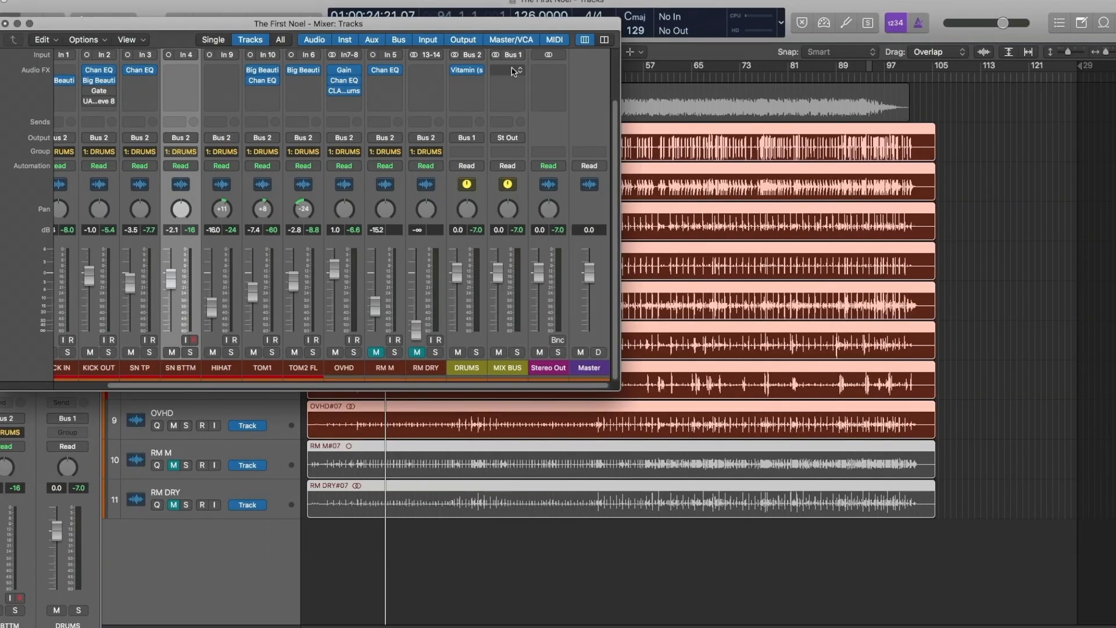
Choose an empty Audio FX slot on the MIX BUS channel for AFX2DAW
{"action": "left_click", "coordinate": [509, 69]}
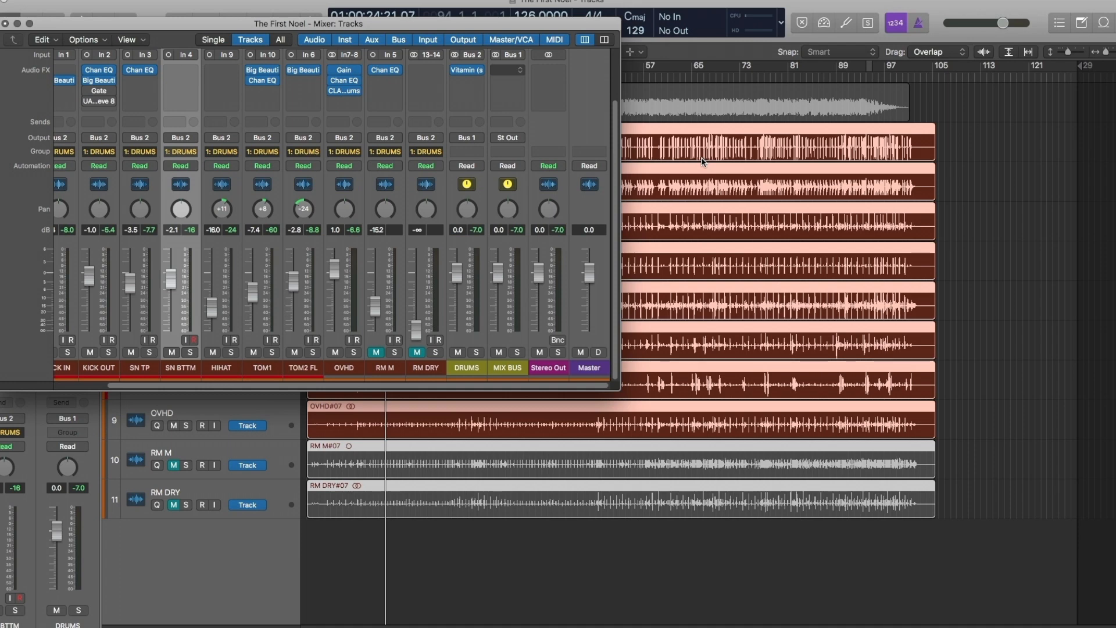
{"action": "mouse_move", "coordinate": [467, 207]}
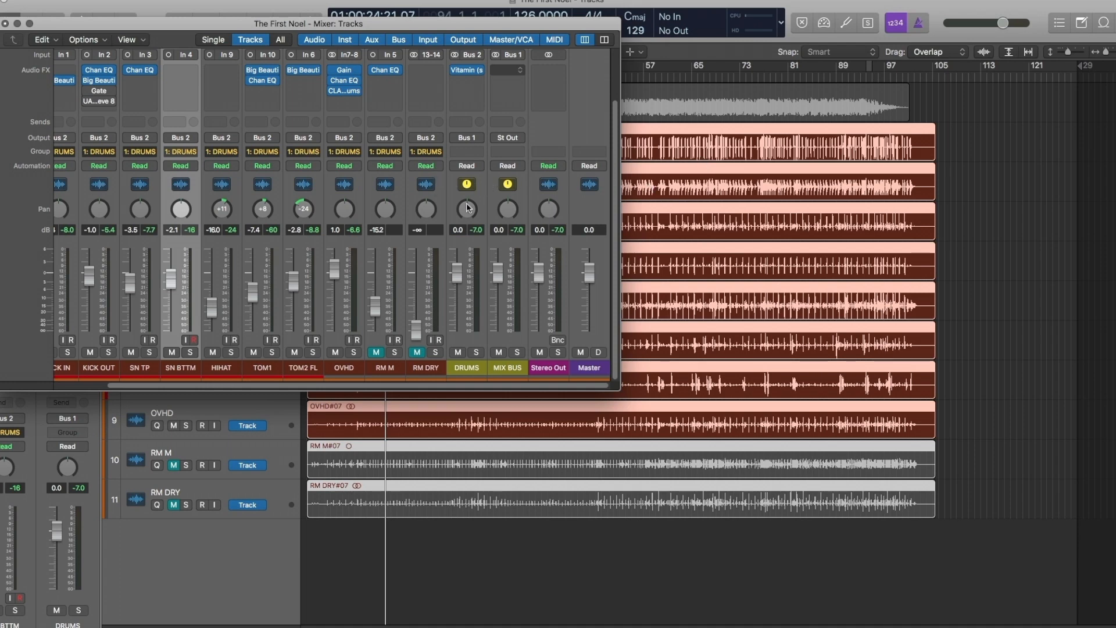
{"action": "mouse_move", "coordinate": [1040, 604]}
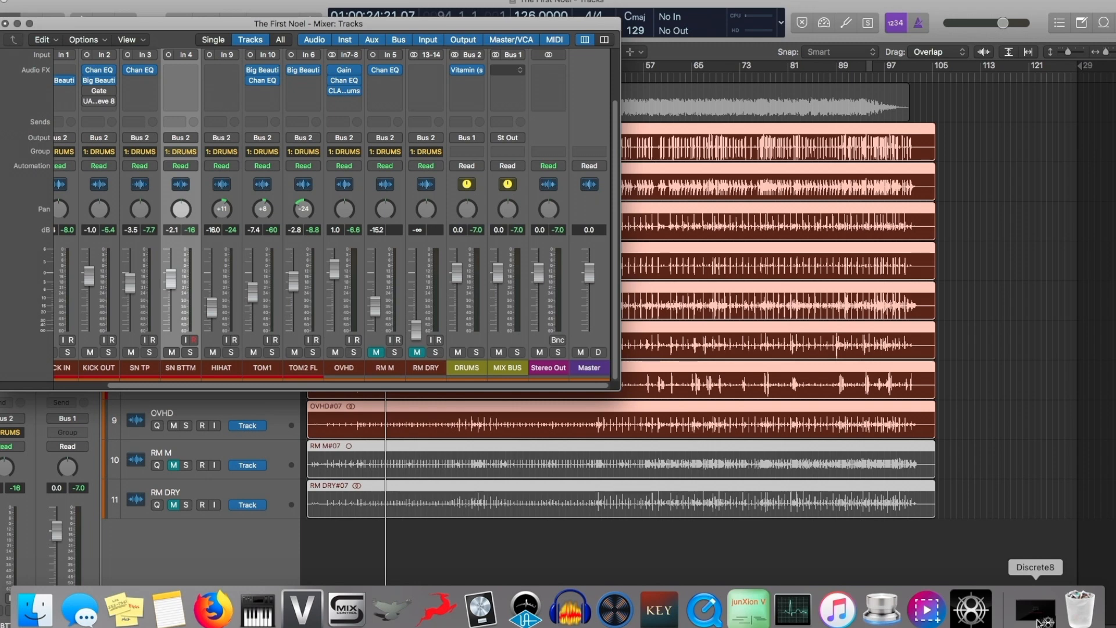
{"action": "mouse_move", "coordinate": [1031, 621]}
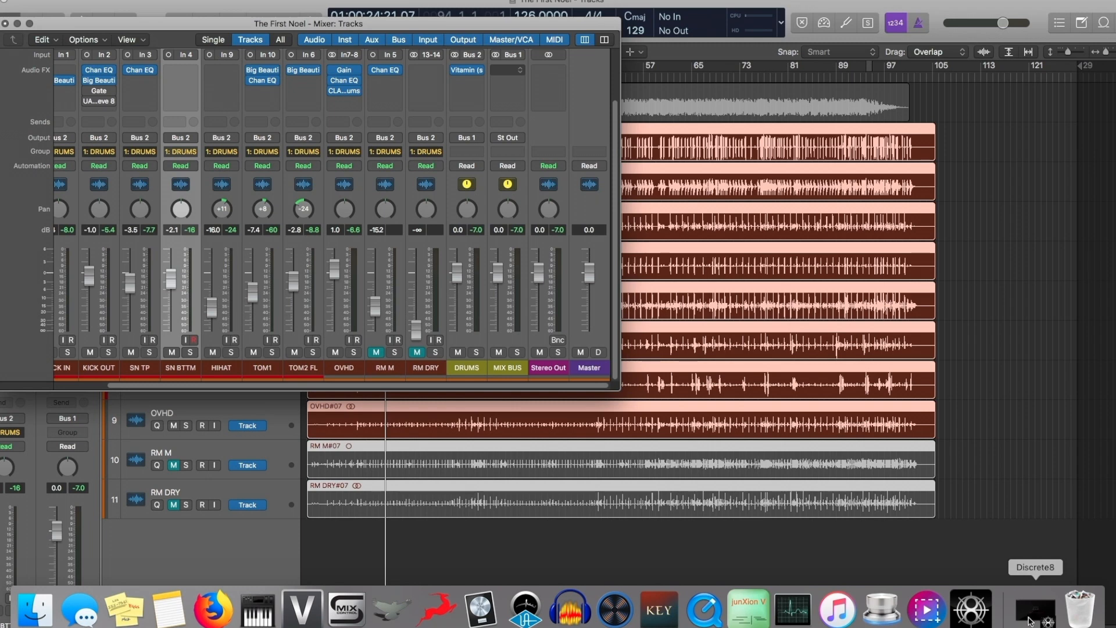
{"action": "mouse_move", "coordinate": [1034, 620]}
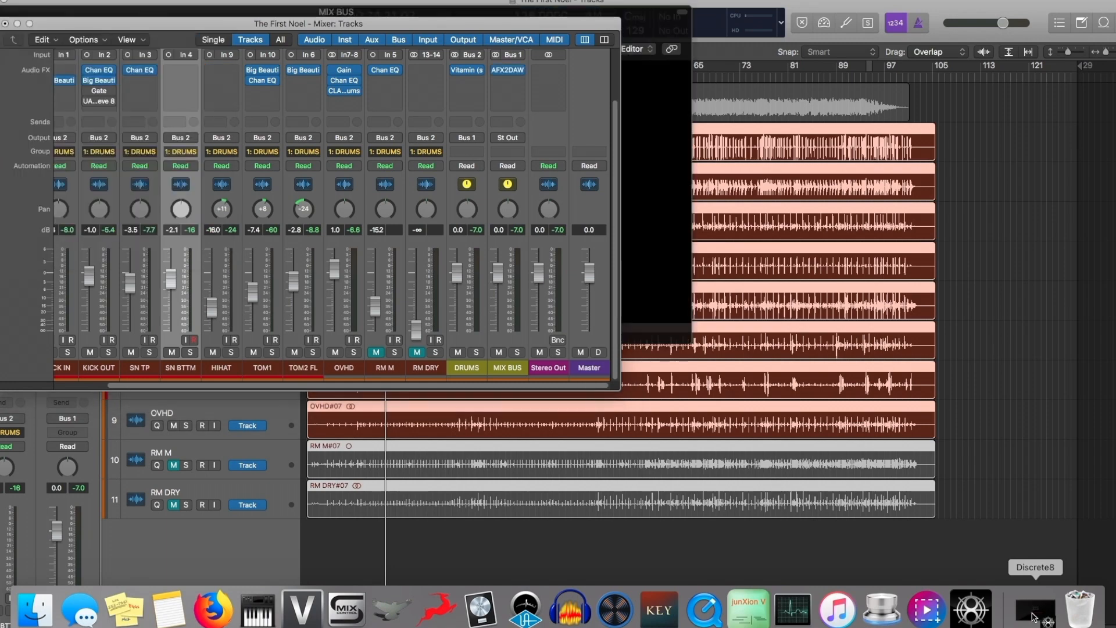
Bring the MIX BUS AFX2DAW plug-in window forward, showing the Discrete8 panel
{"action": "left_click", "coordinate": [1035, 608]}
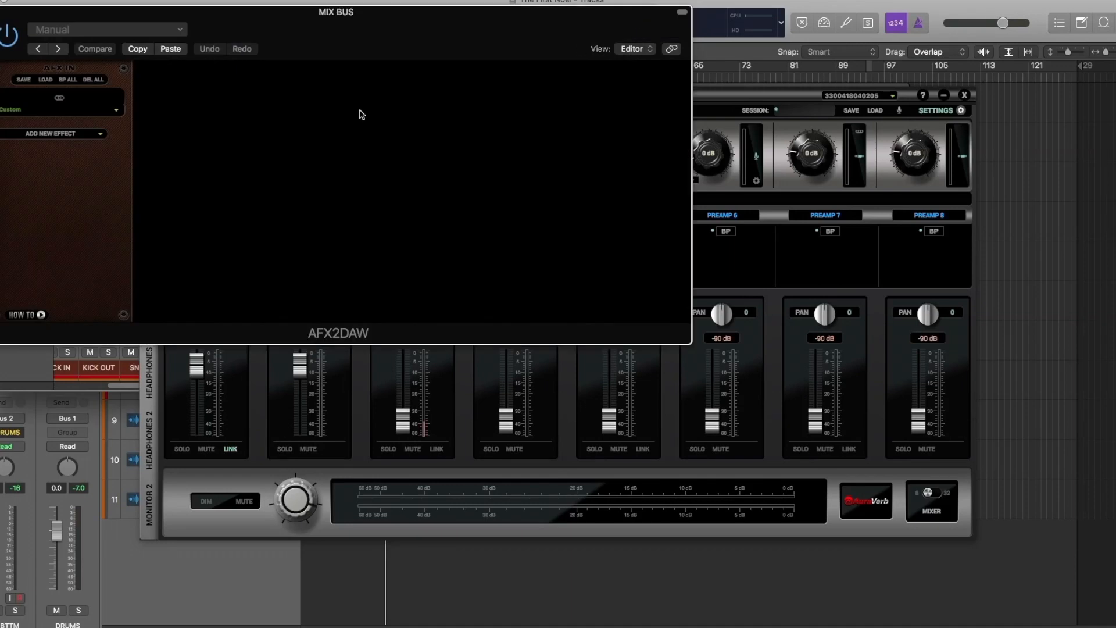
{"action": "mouse_move", "coordinate": [97, 138]}
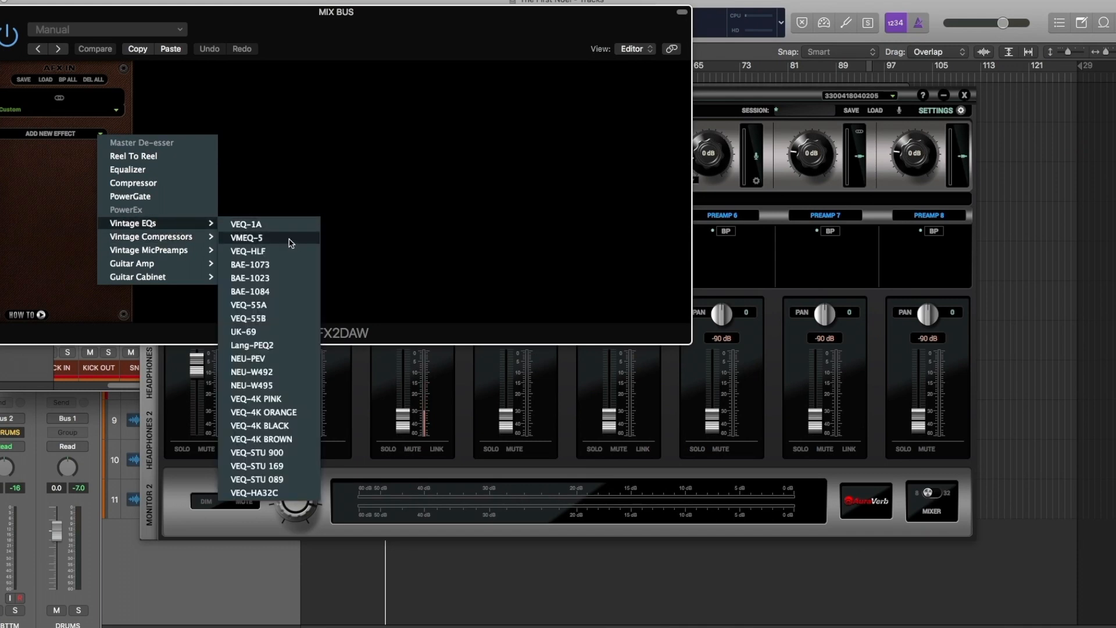
Load the VEQ-1A vintage EQ into the chain and play the drums through it
{"action": "left_click", "coordinate": [245, 223]}
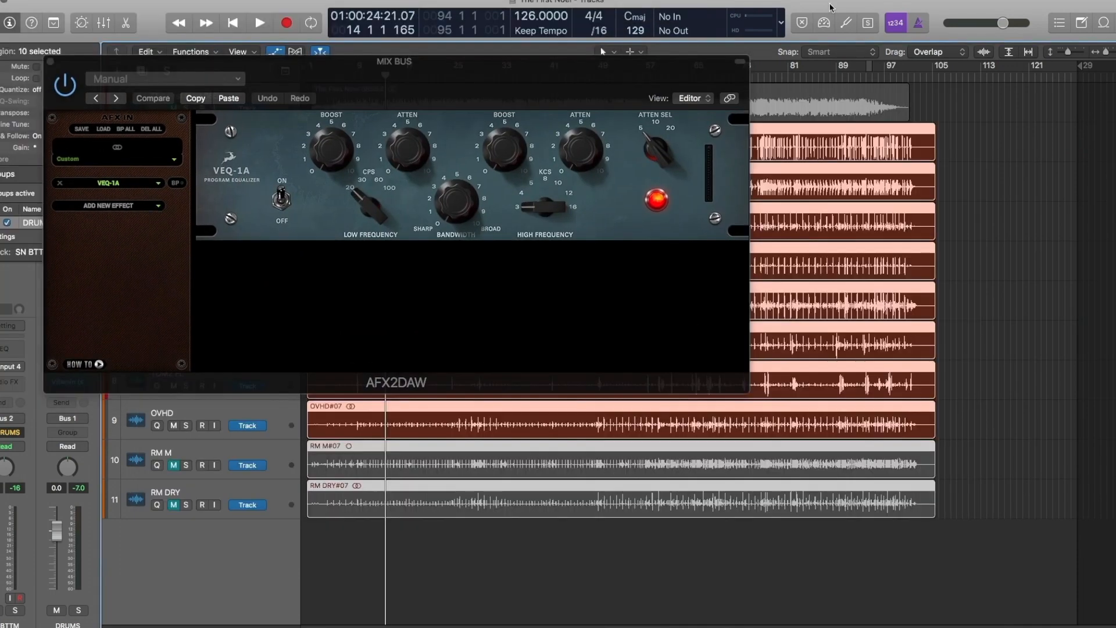
{"action": "left_click", "coordinate": [259, 22]}
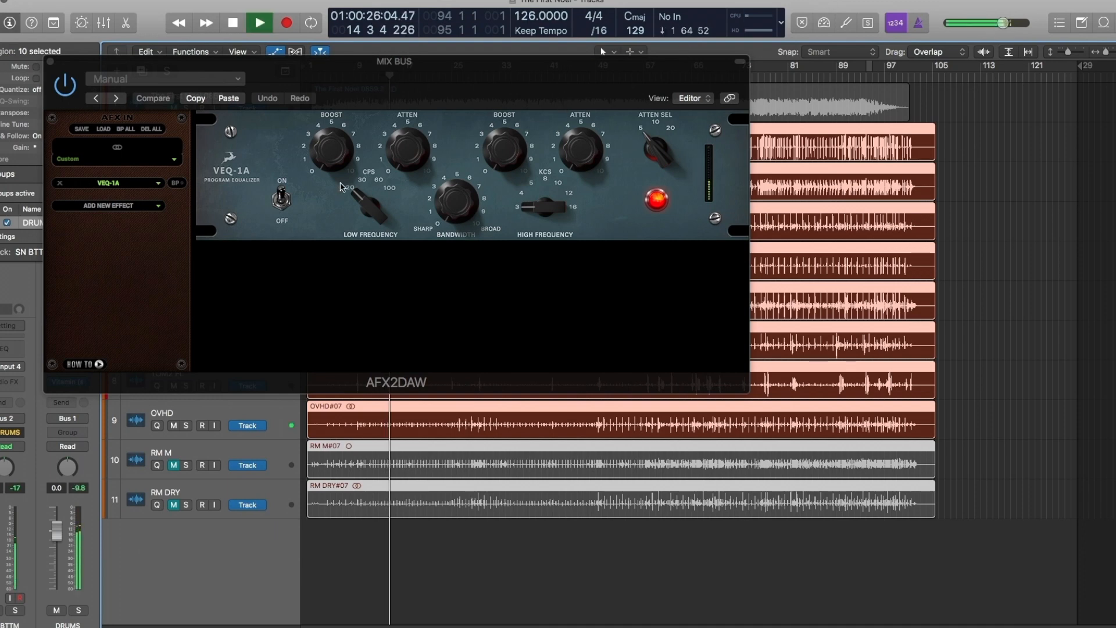
{"action": "left_click", "coordinate": [153, 98]}
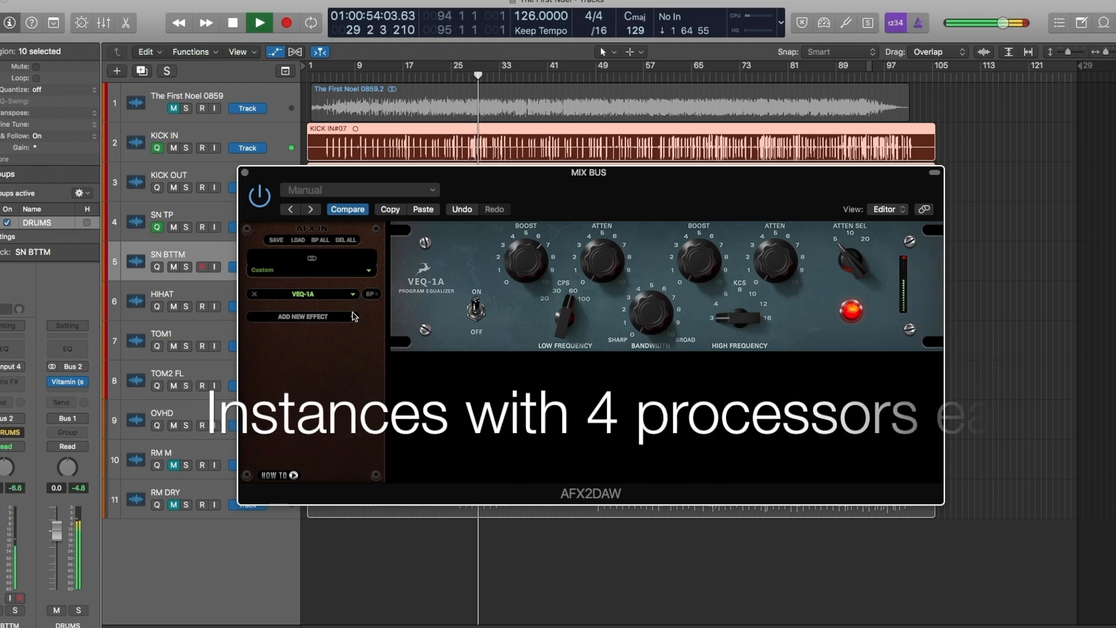
Add the Impresser vintage compressor after the VEQ-1A in the chain
{"action": "left_click", "coordinate": [299, 317]}
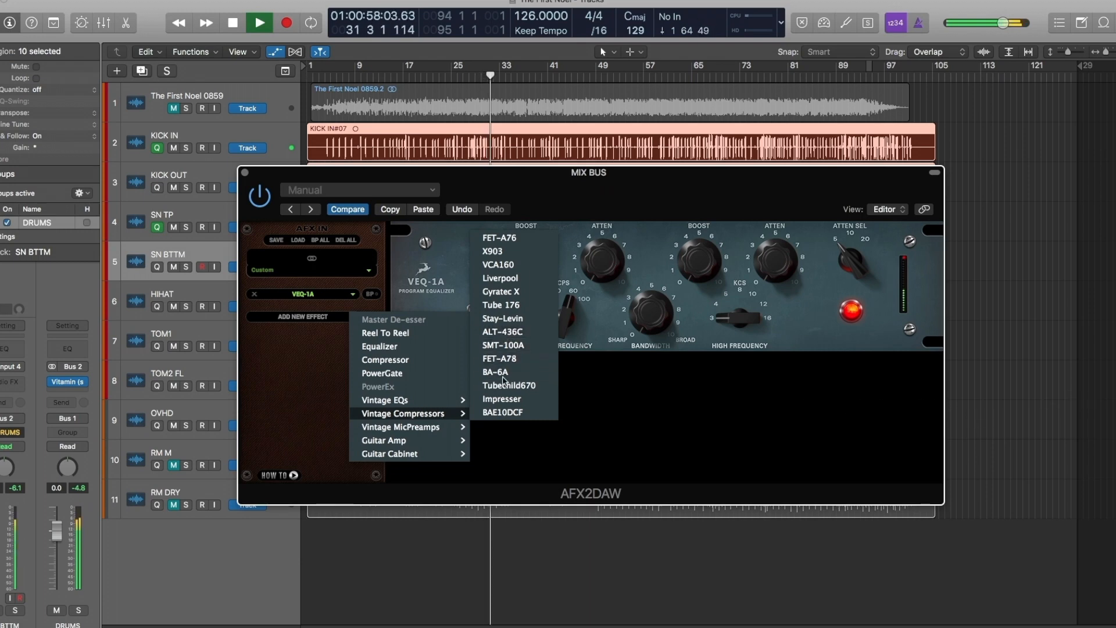
{"action": "left_click", "coordinate": [501, 398]}
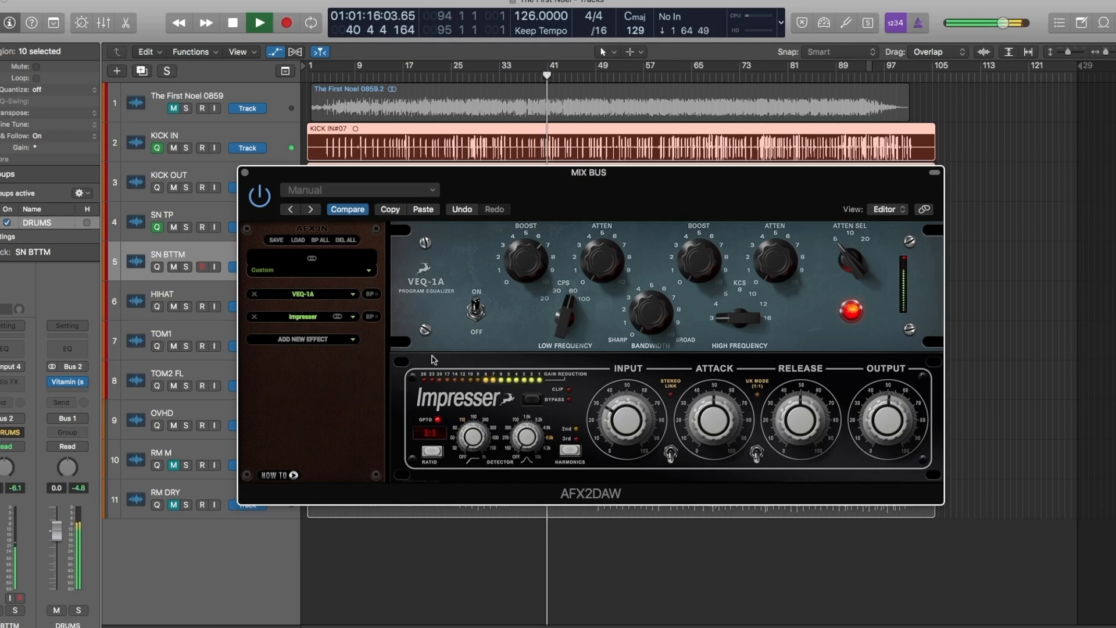
Dismiss the Add New Effect list and close the AFX2DAW window, keeping the chain
{"action": "left_click", "coordinate": [302, 342]}
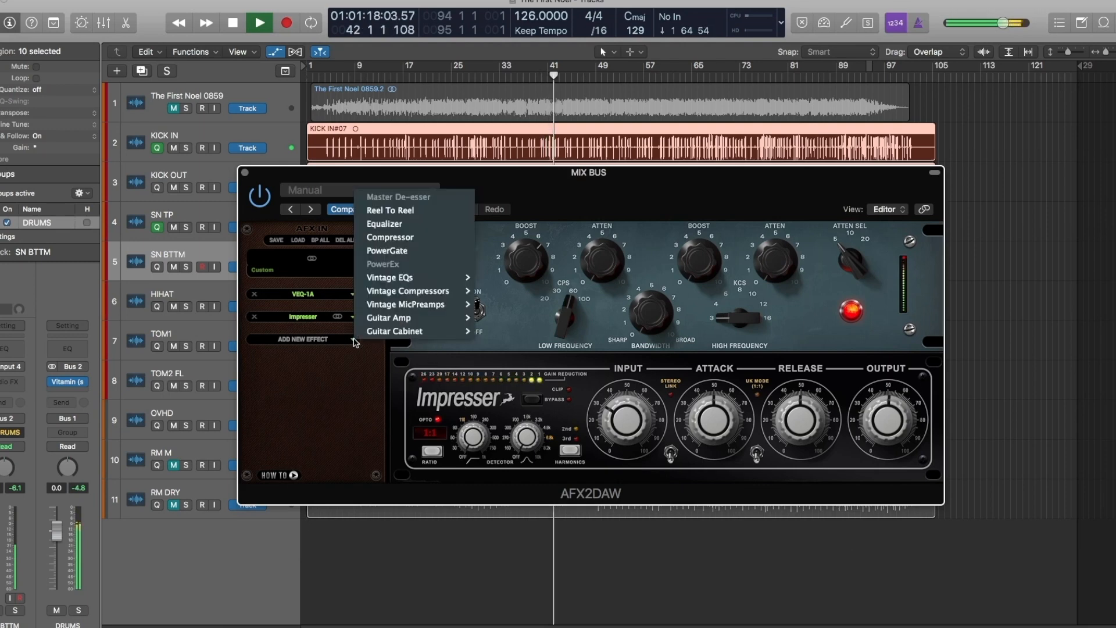
{"action": "mouse_move", "coordinate": [405, 304]}
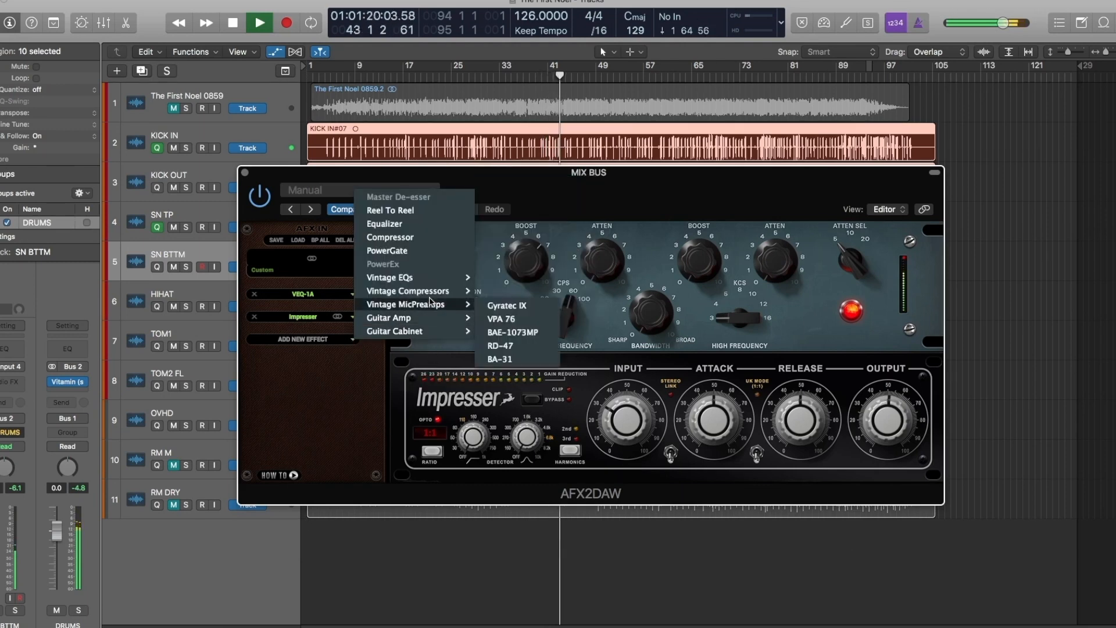
{"action": "mouse_move", "coordinate": [415, 255]}
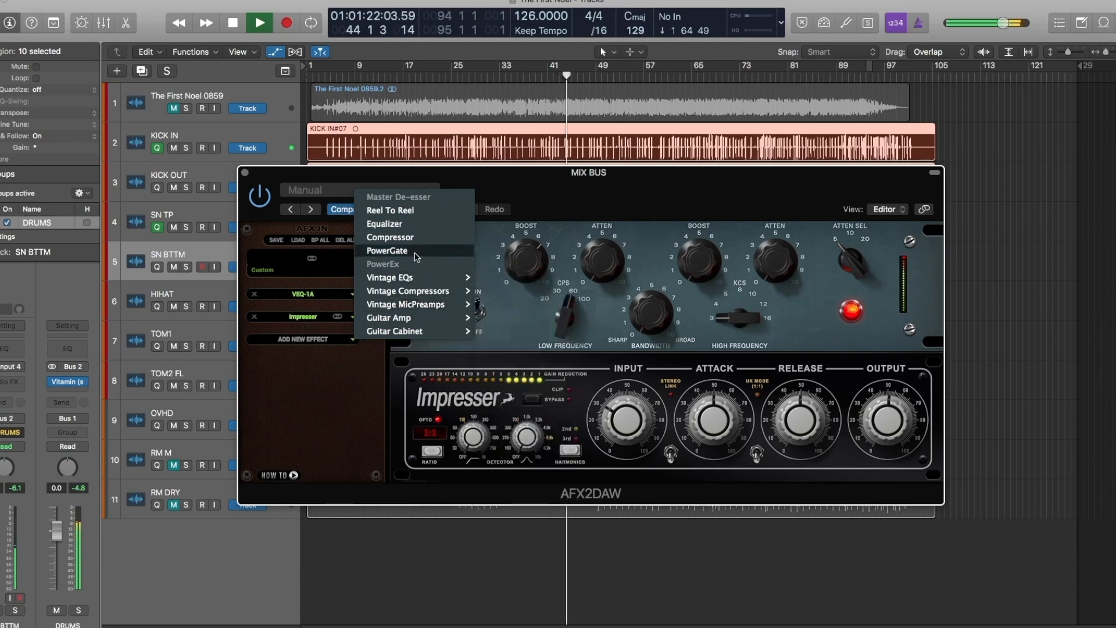
{"action": "mouse_move", "coordinate": [405, 304]}
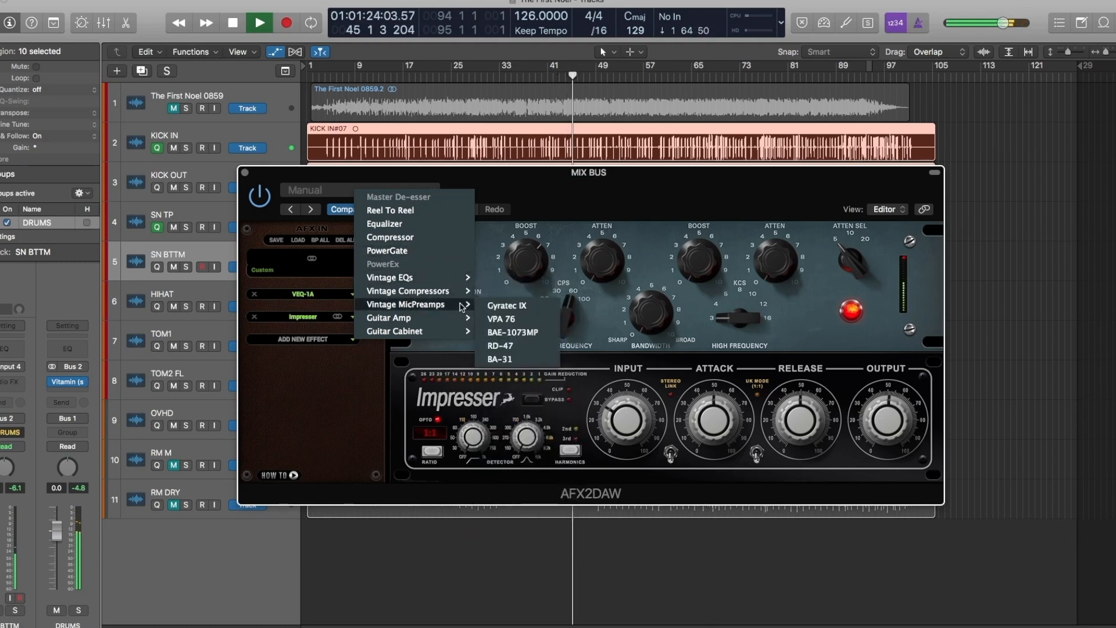
{"action": "mouse_move", "coordinate": [516, 373]}
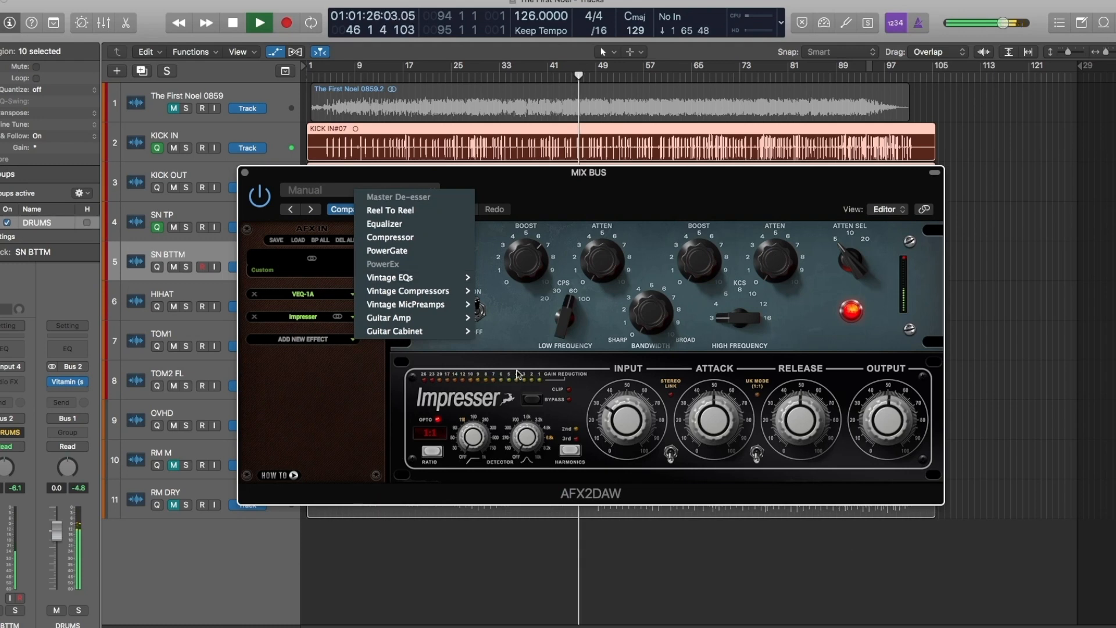
{"action": "left_click", "coordinate": [277, 176]}
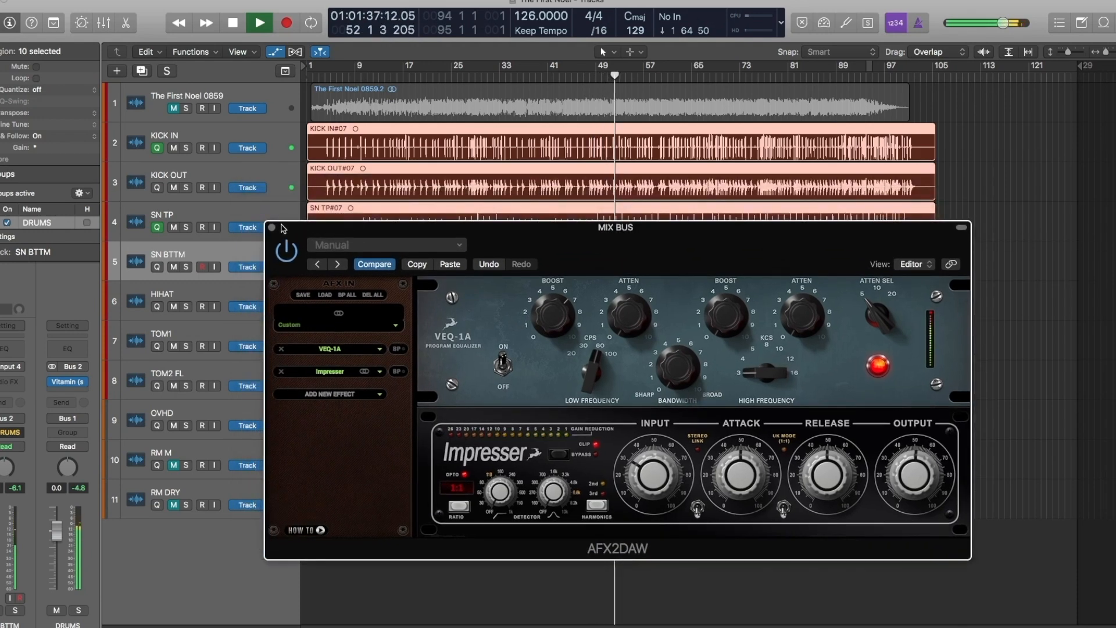
{"action": "left_click", "coordinate": [272, 228]}
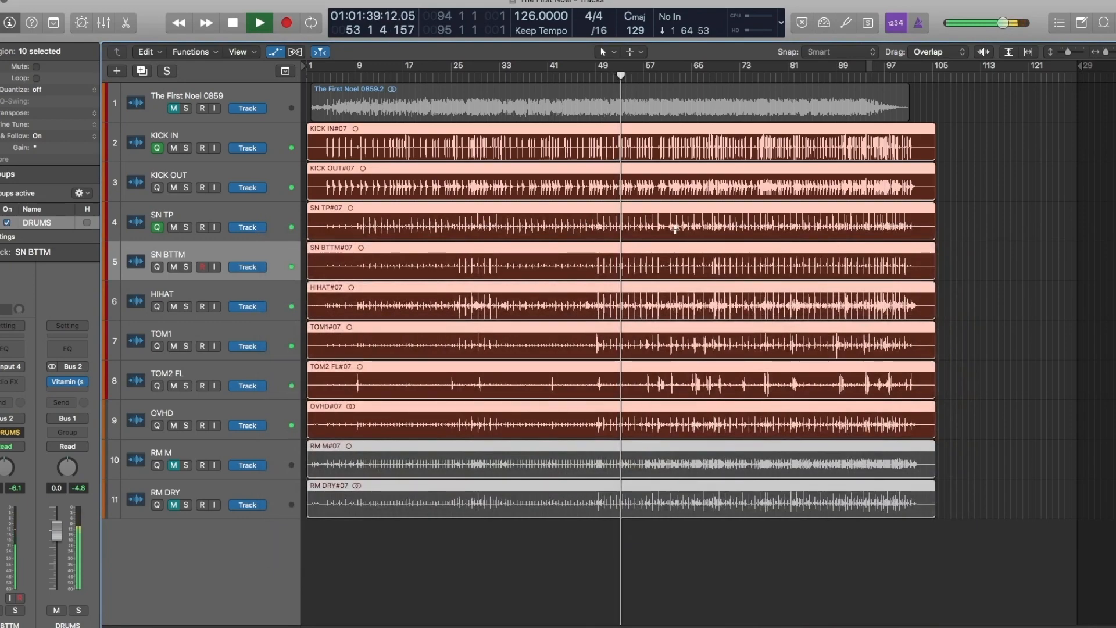